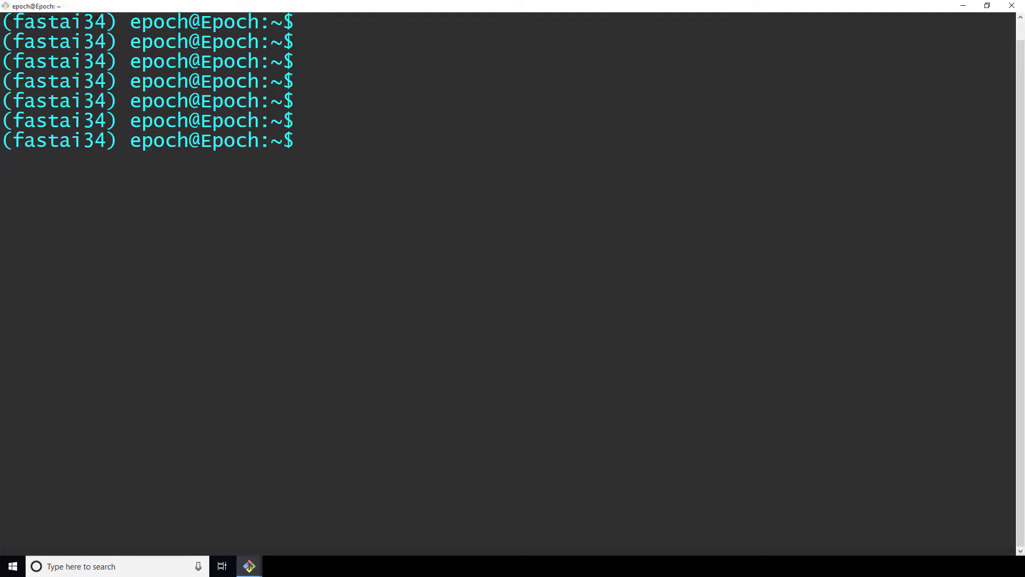
Step: Install tensorflowjs with pip and run tensorflowjs_converter --input_format keras on medical_trial_model.h5 into tfjs-models/SimpleModel/
type("pip install tensorflowjs")
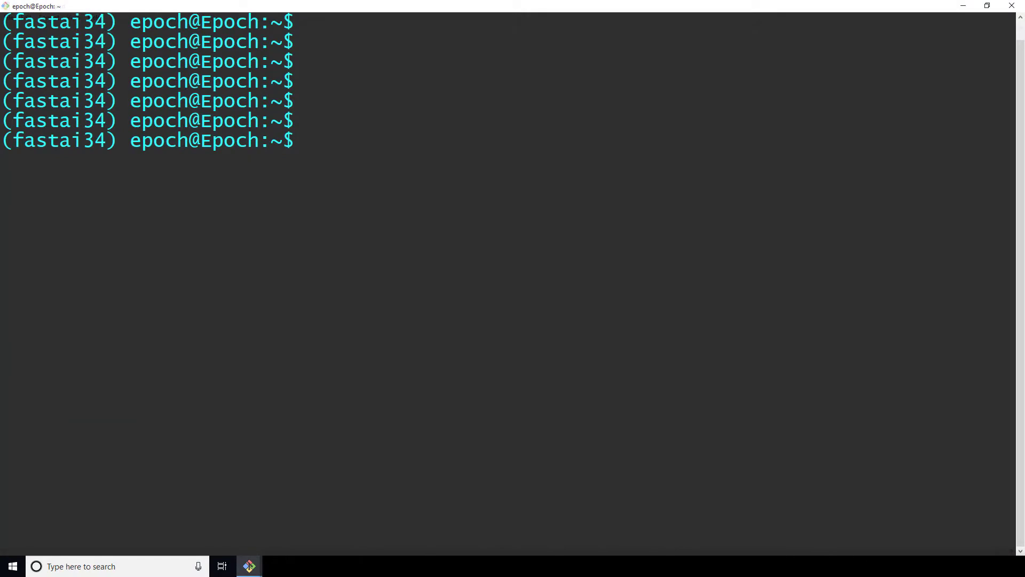
type("tensorflowjs_converter")
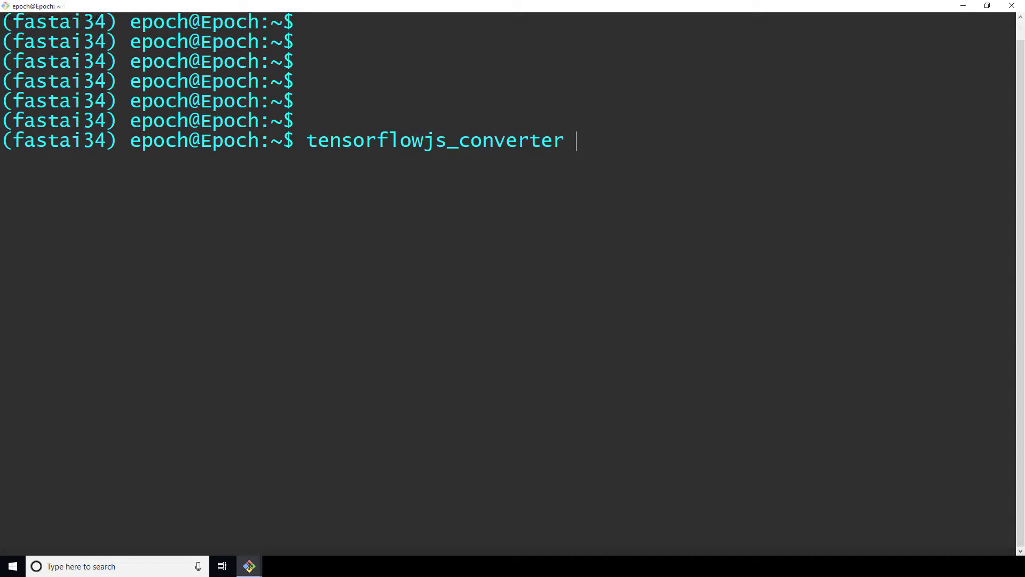
type("--input_format keras")
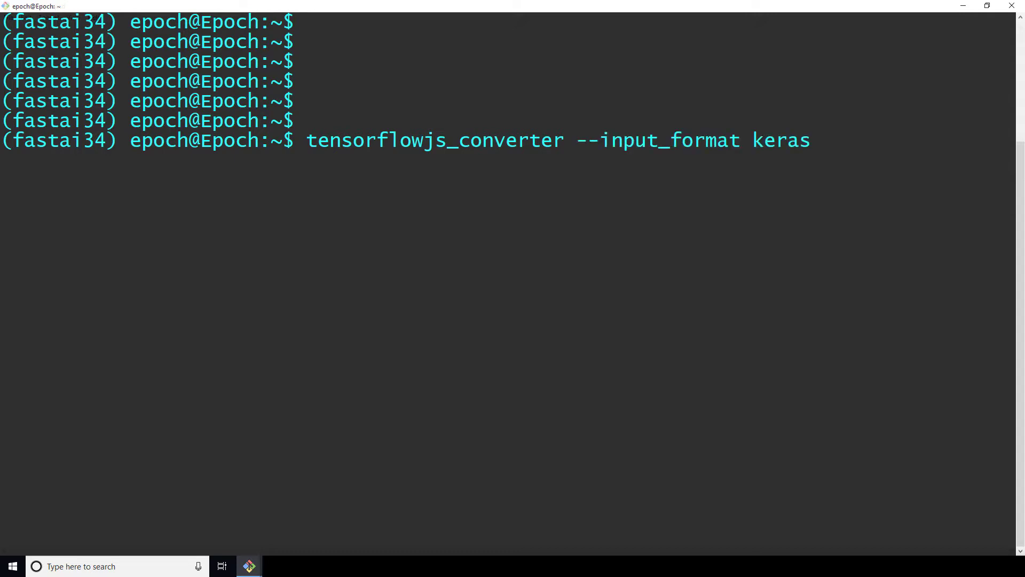
type("internal/models/medical_trial_model.h5")
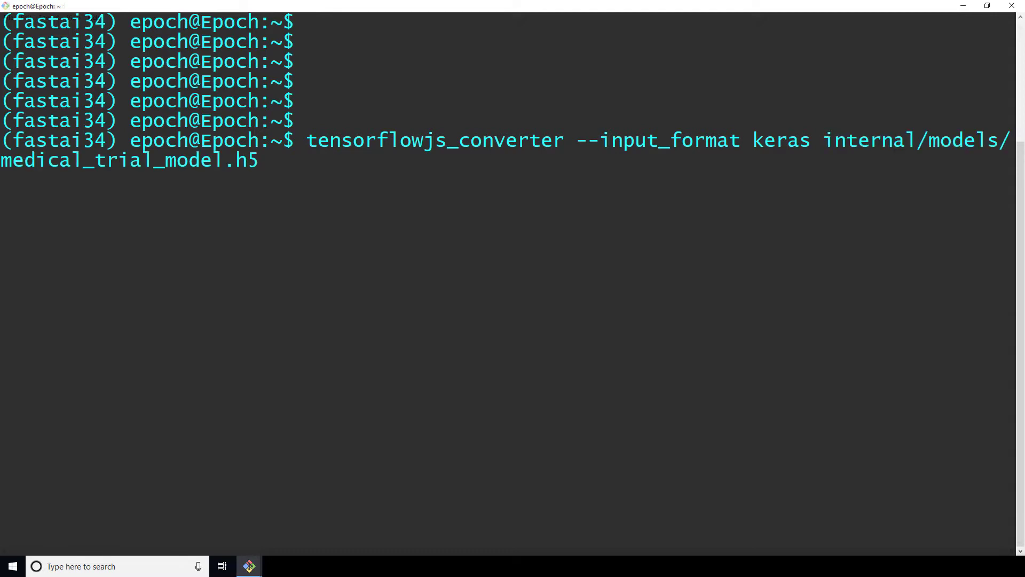
type("deeplizard-code/projects/tfjs/tfjs-models/SimpleModel/")
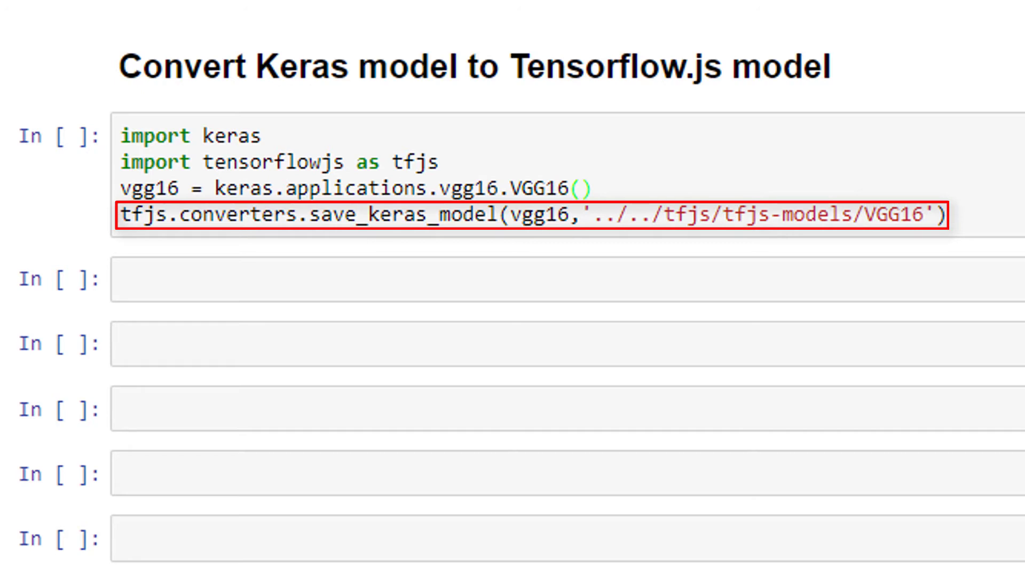
Step: Review the notebook cell calling tfjs.converters.save_keras_model(vgg16, '../../tfjs/tfjs-models/VGG16')
double_click(539, 215)
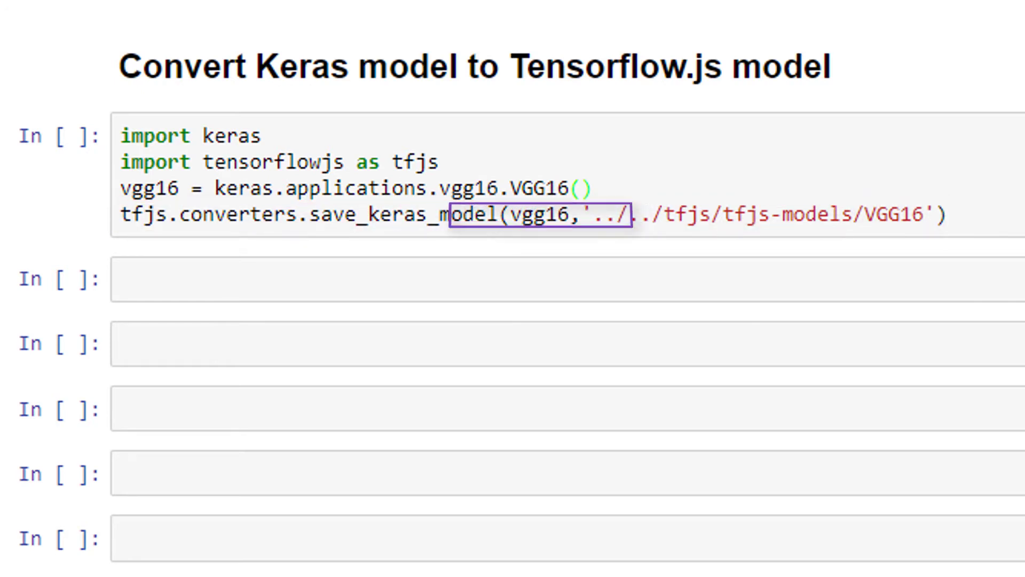